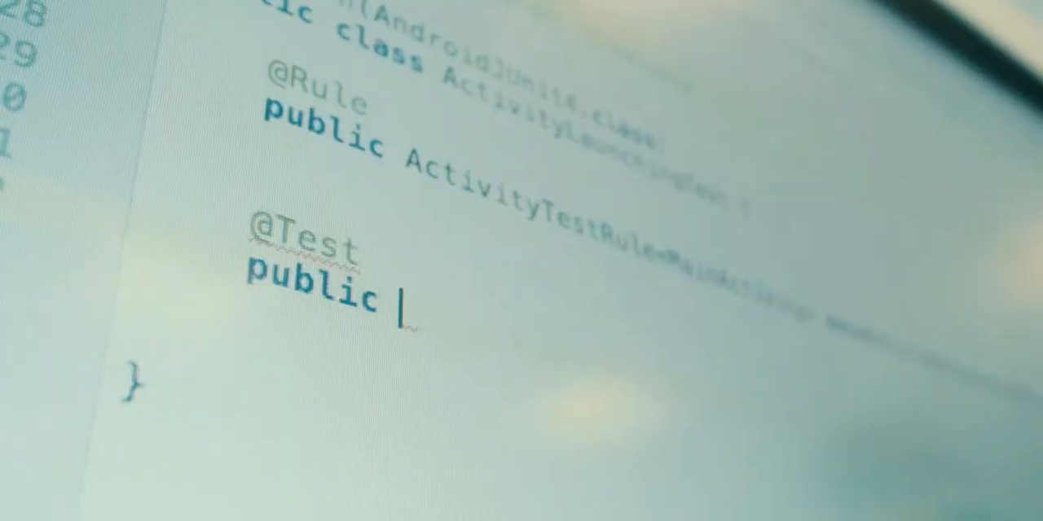
type("void")
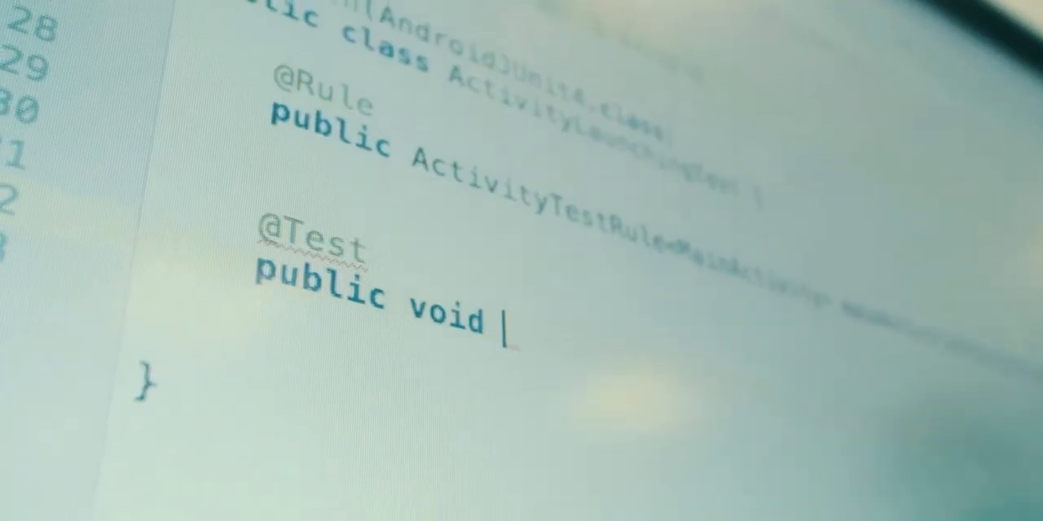